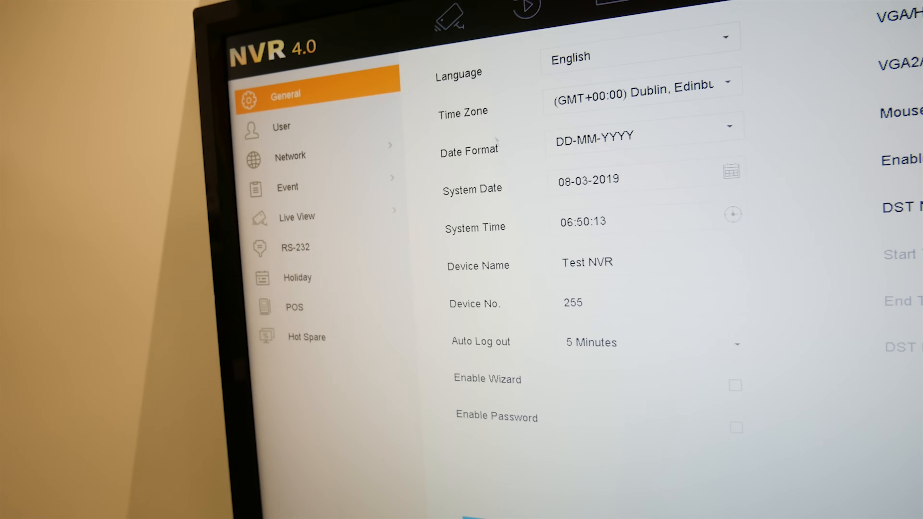
Go to the Network settings and its Advanced section in System Configuration
click(290, 157)
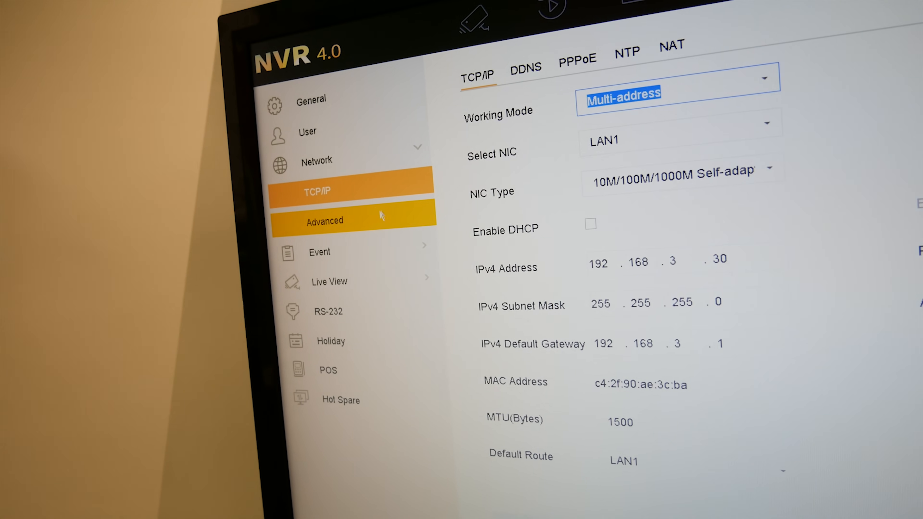
click(324, 220)
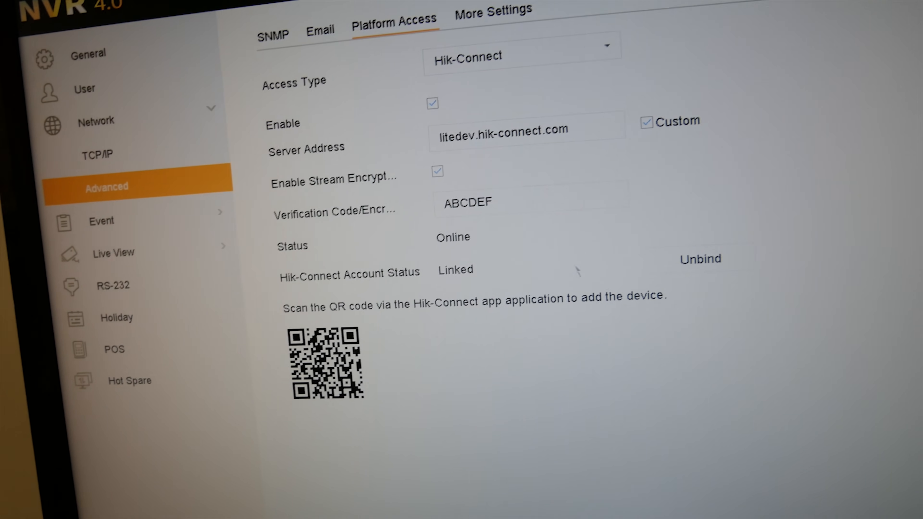
mouse_move(708, 248)
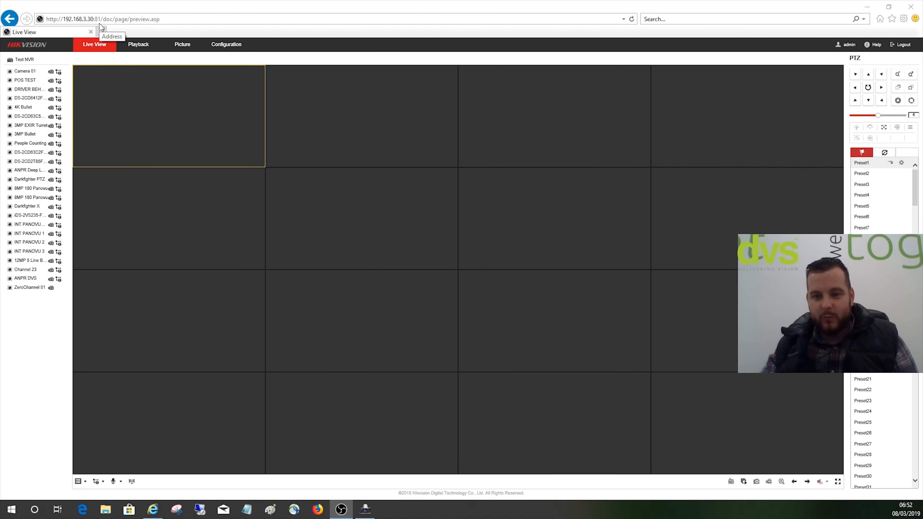
mouse_move(29, 79)
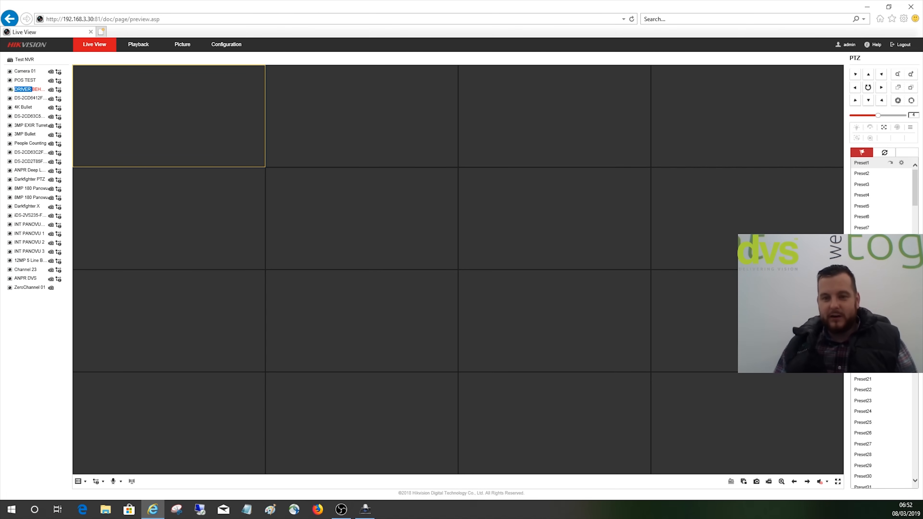
mouse_move(215, 55)
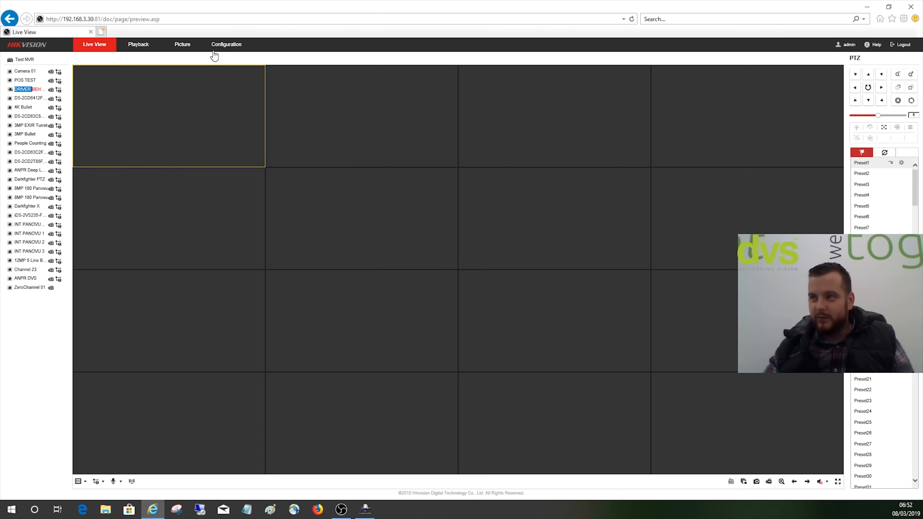
click(226, 44)
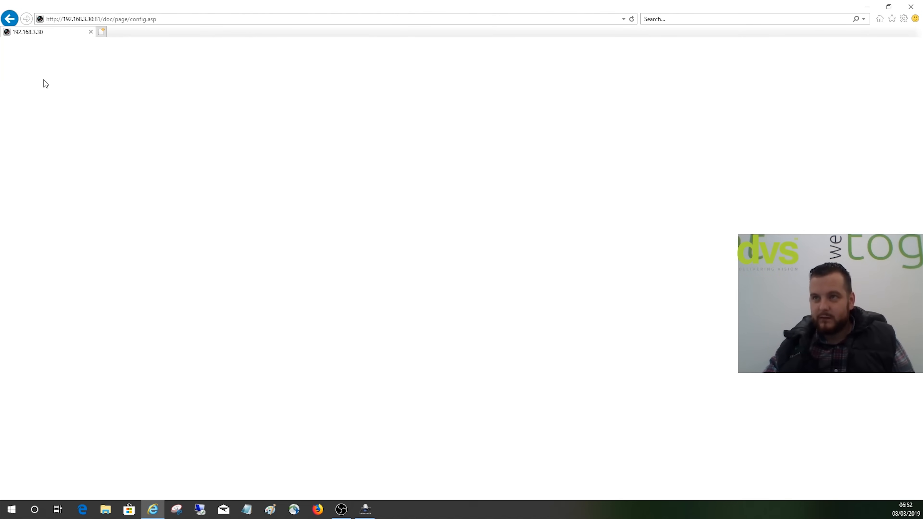
mouse_move(52, 96)
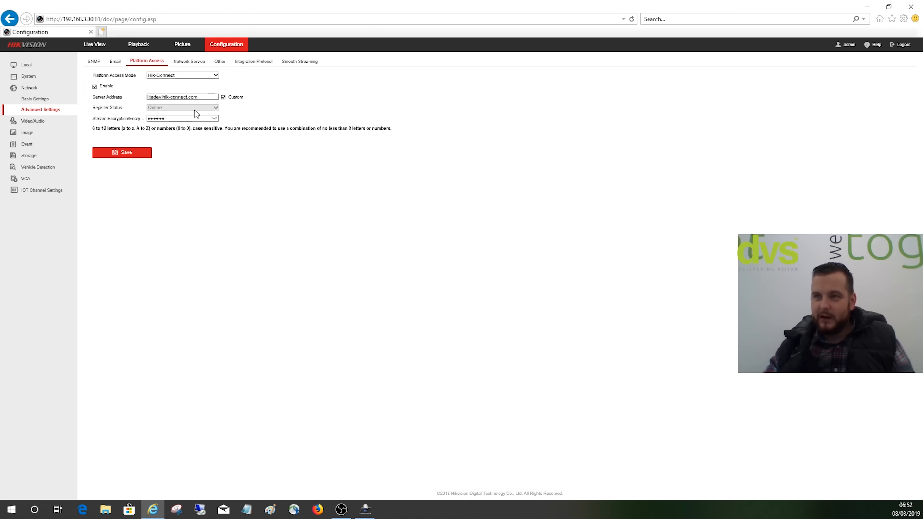
mouse_move(179, 92)
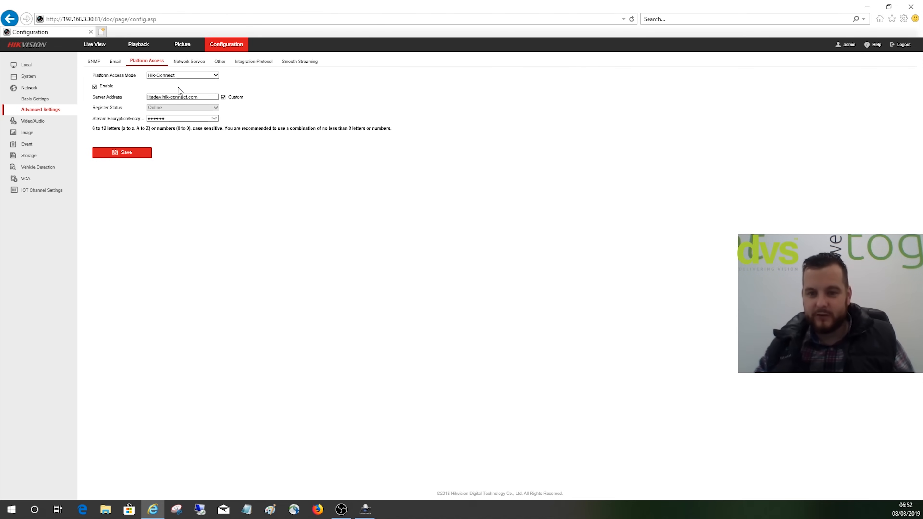
mouse_move(202, 106)
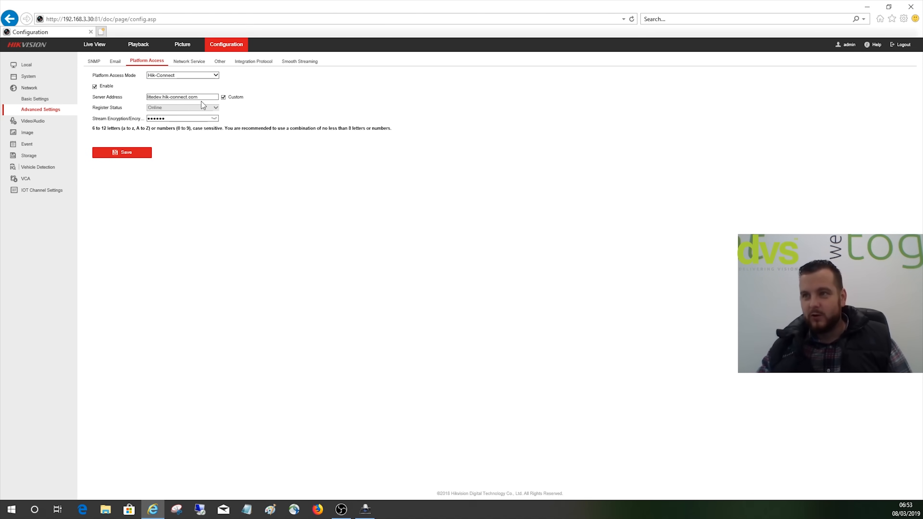
click(214, 118)
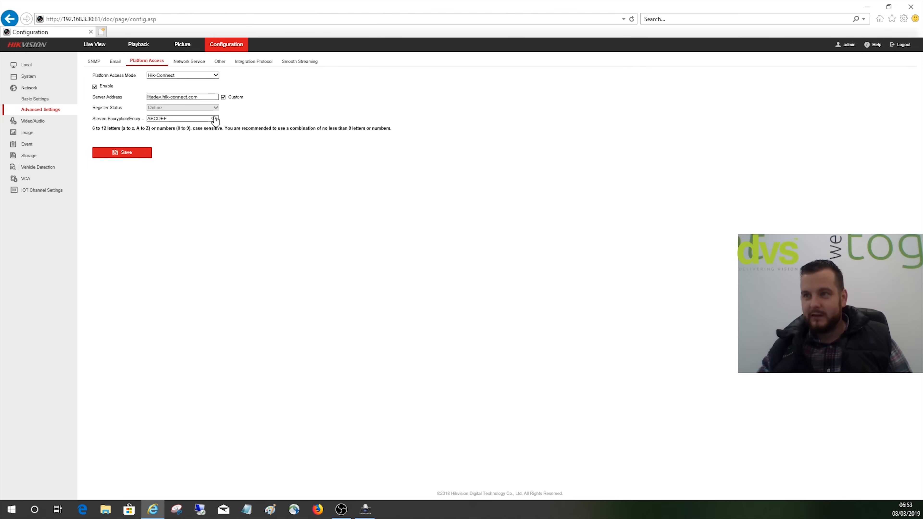
mouse_move(234, 142)
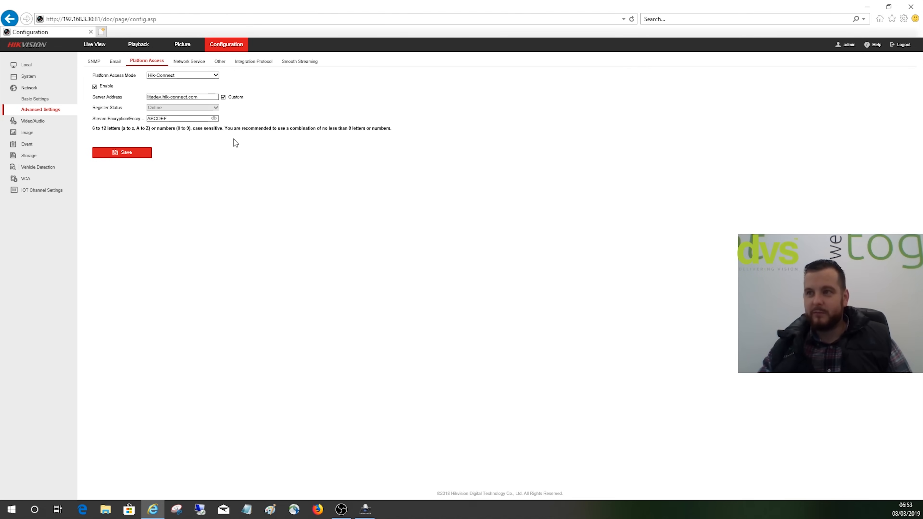
mouse_move(237, 146)
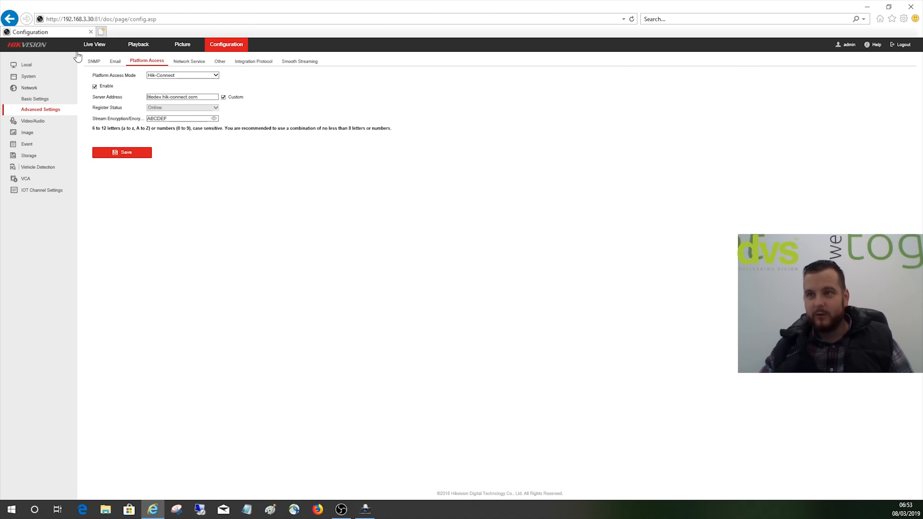
Save the Local live view settings with the encryption key entered and return to Live View
click(26, 64)
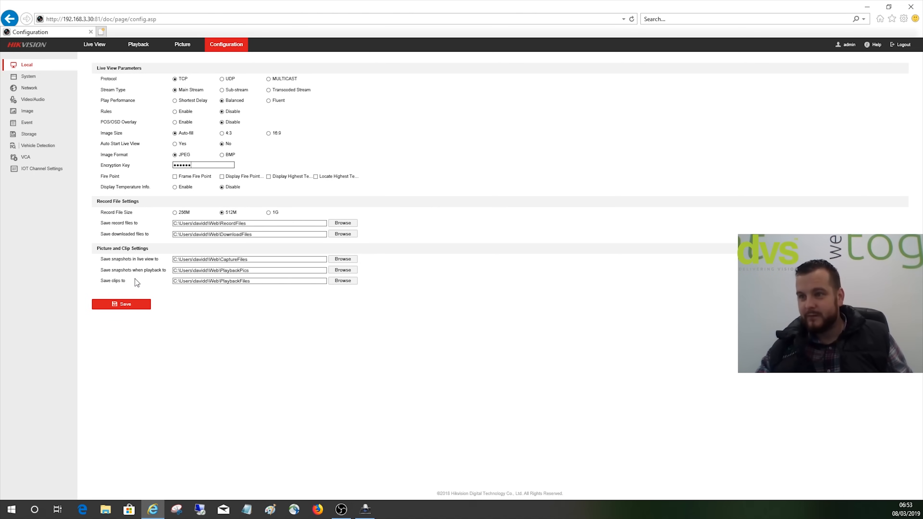
click(121, 304)
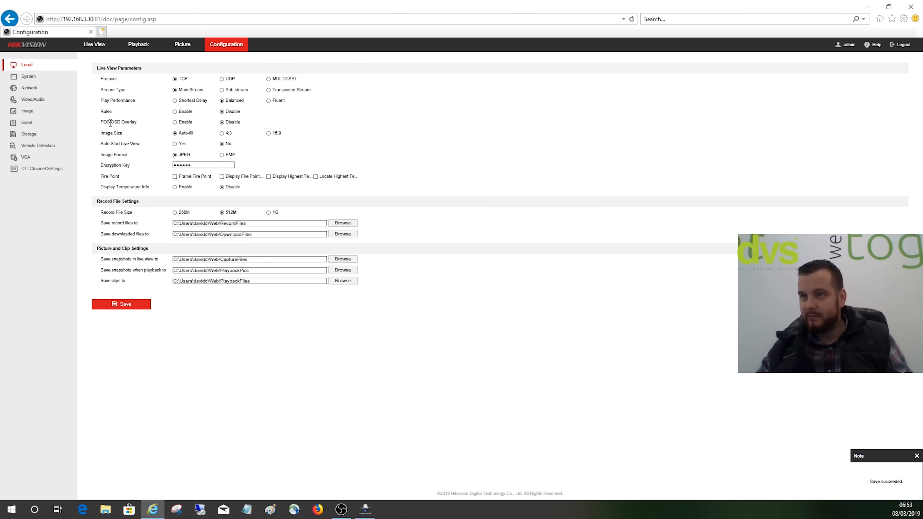
click(94, 44)
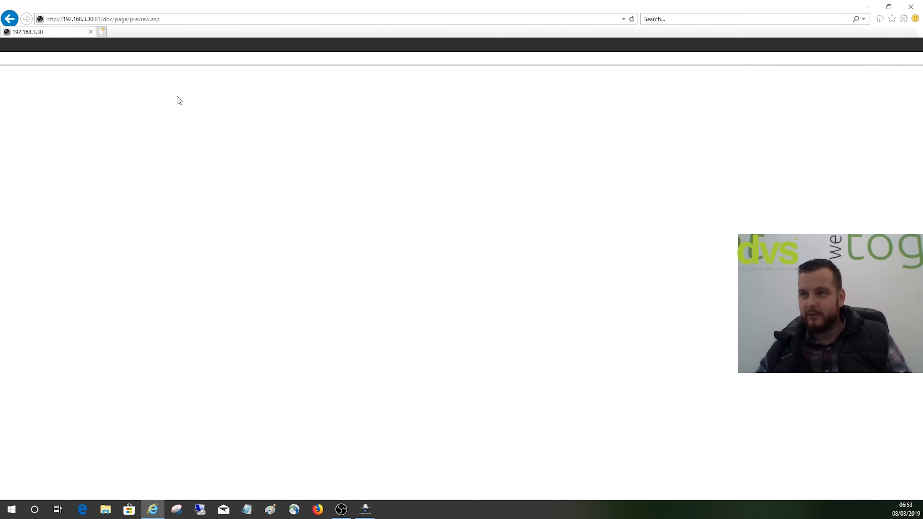
mouse_move(141, 110)
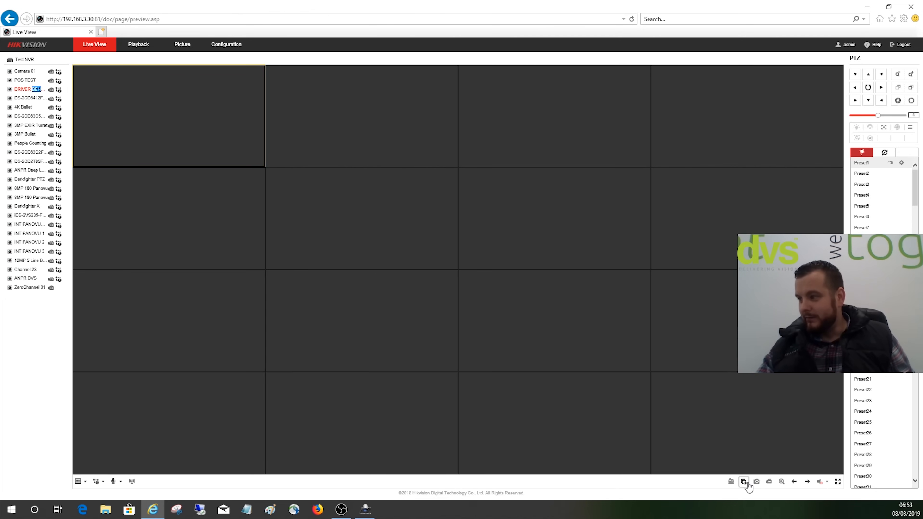
mouse_move(699, 488)
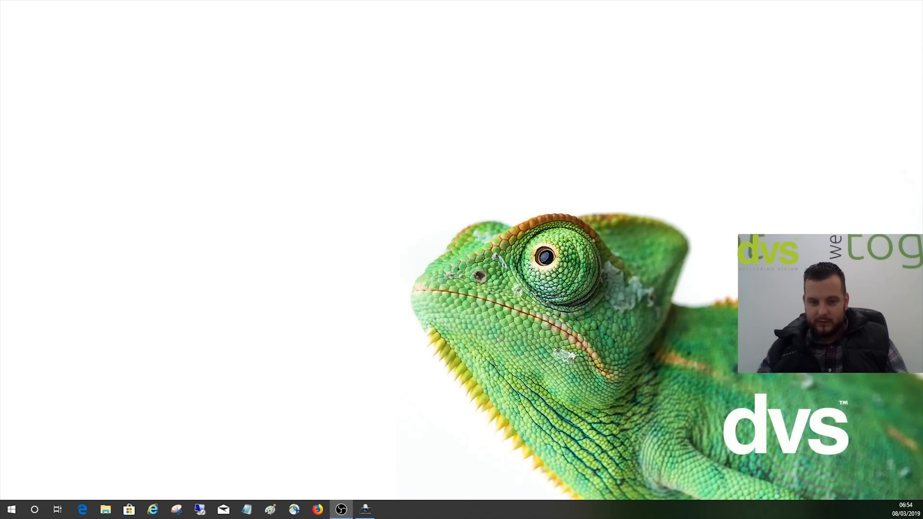
Launch the iVMS-4200 client to its Main View with the camera tree
click(365, 509)
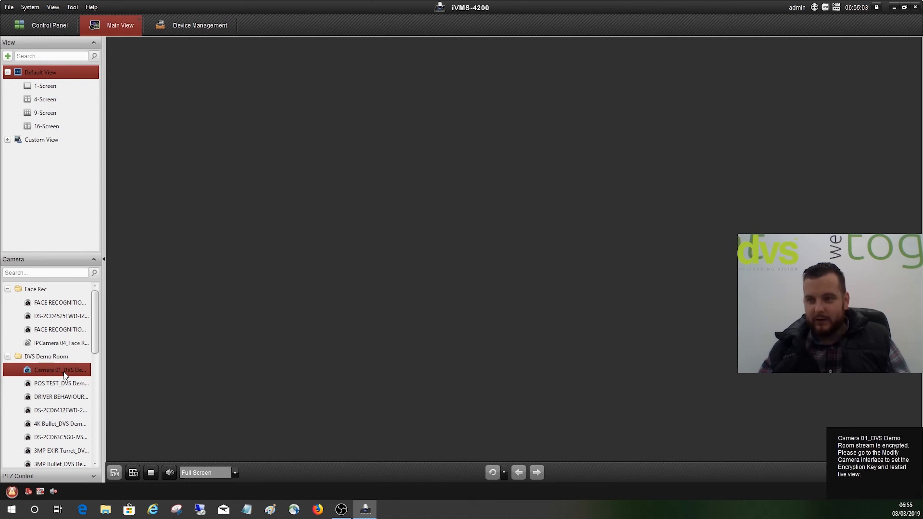
mouse_move(685, 377)
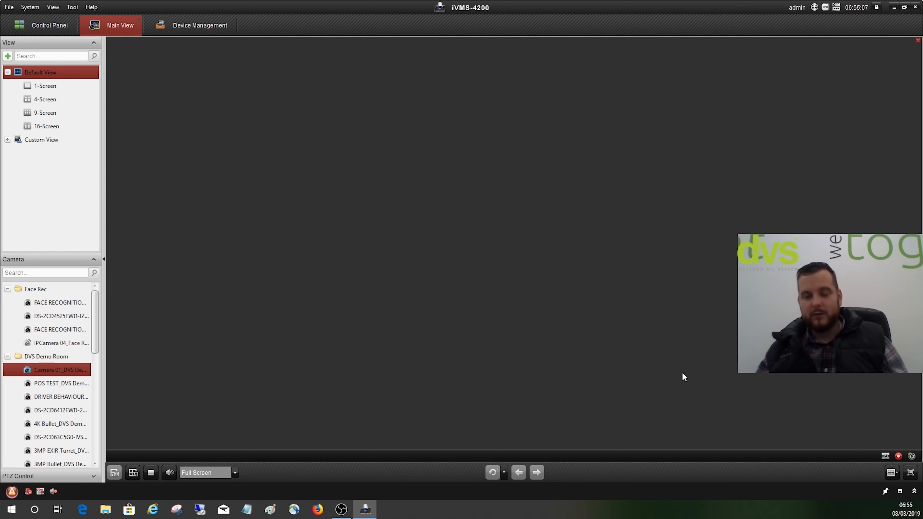
mouse_move(200, 25)
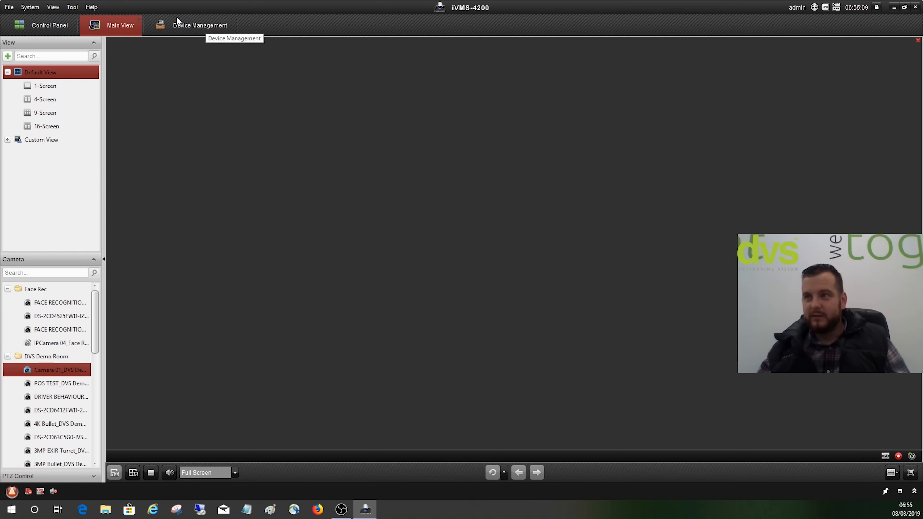
List the DVS Demo Room group's encoding channels in Device Management
click(199, 24)
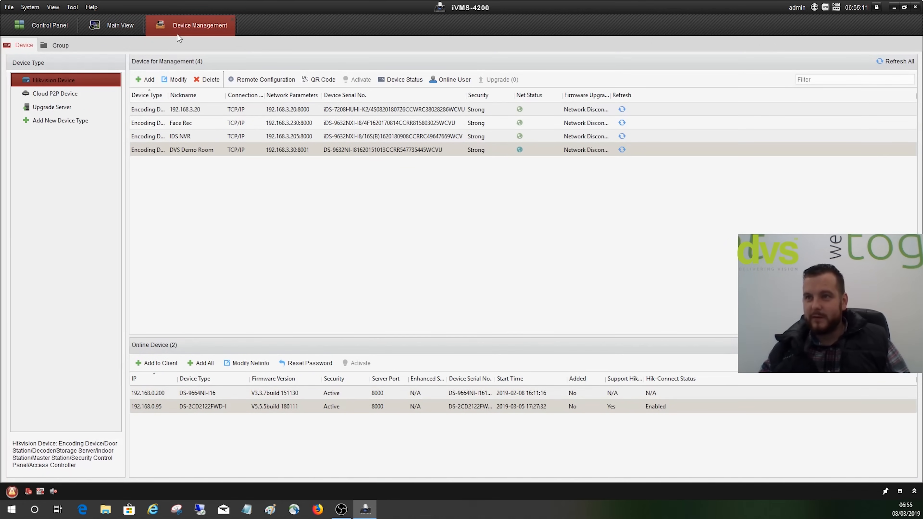
click(60, 45)
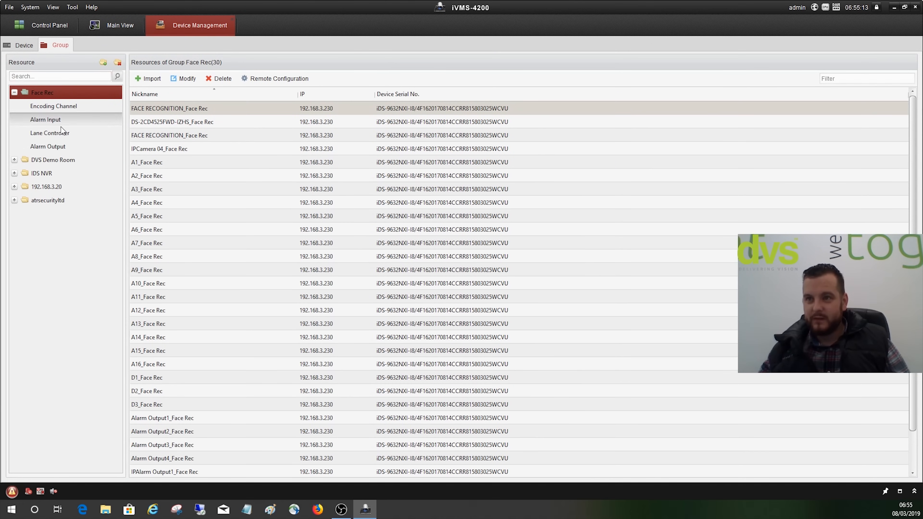
click(14, 160)
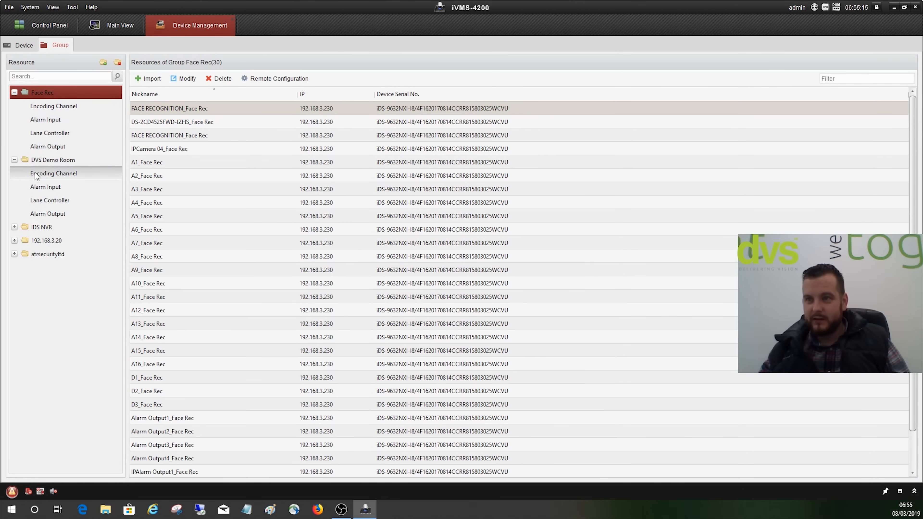
click(54, 173)
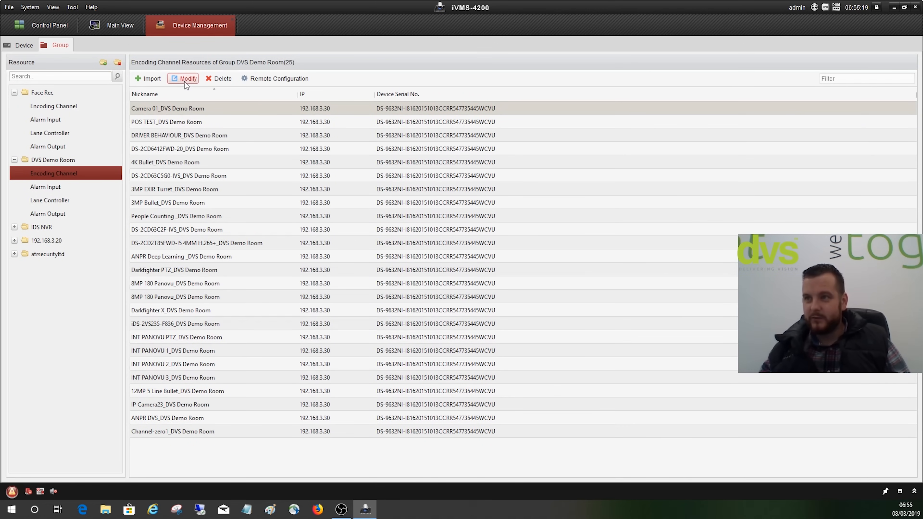
Enter and save the stream key for Camera 01 in DVS Demo Room
click(186, 79)
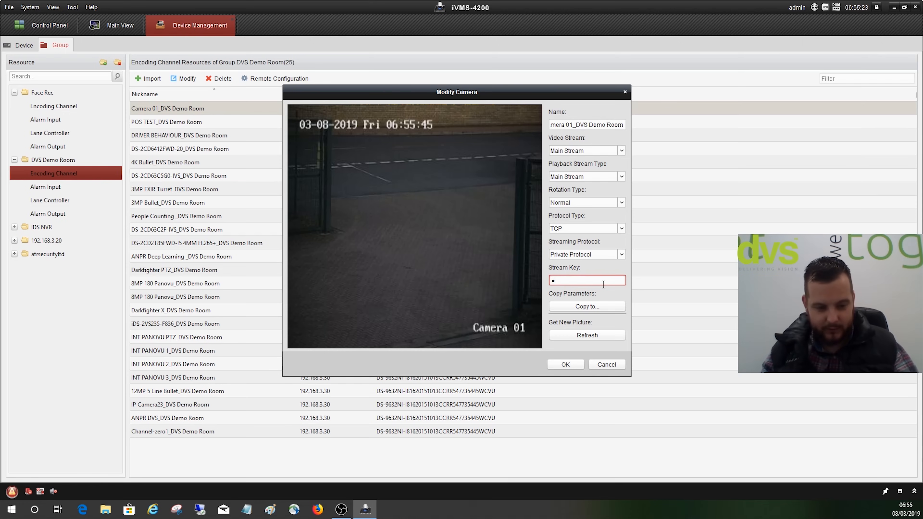
text(•••••)
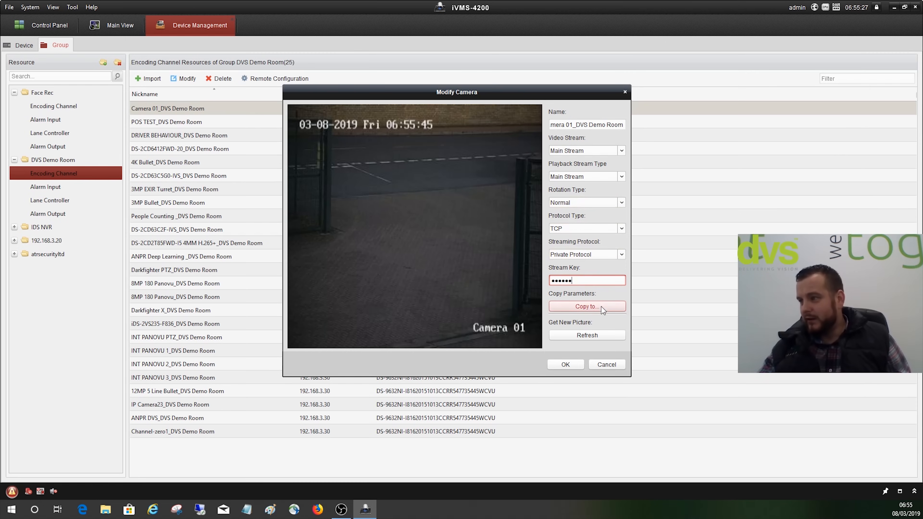
click(586, 306)
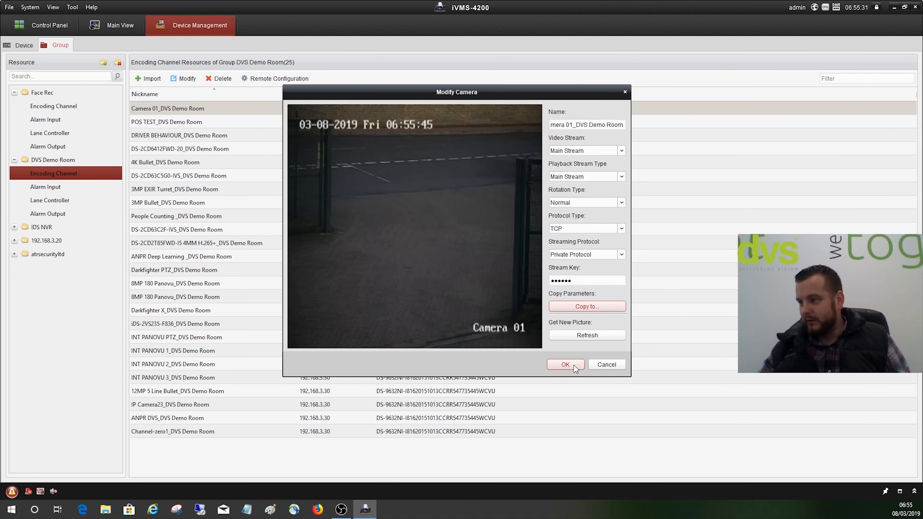
click(564, 363)
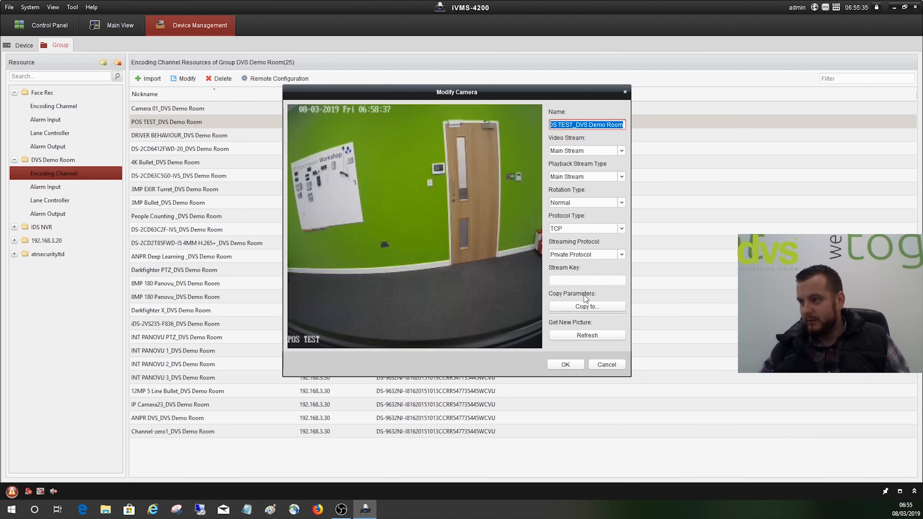
Enter and save the stream key for POS TEST, copying it to other channels
text(••)
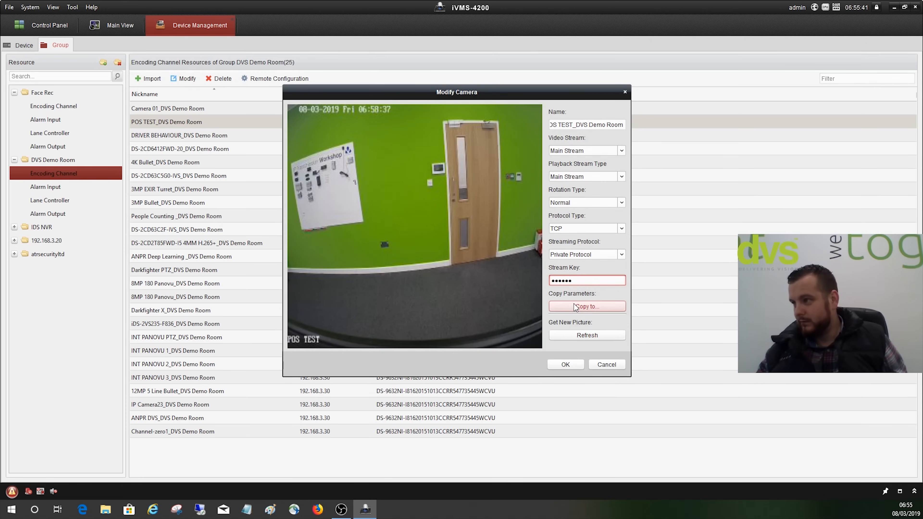
click(586, 306)
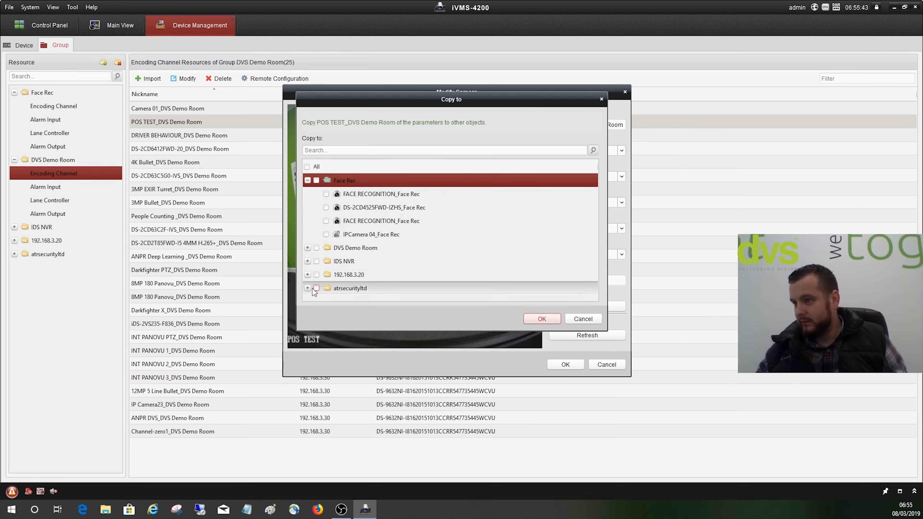
click(307, 247)
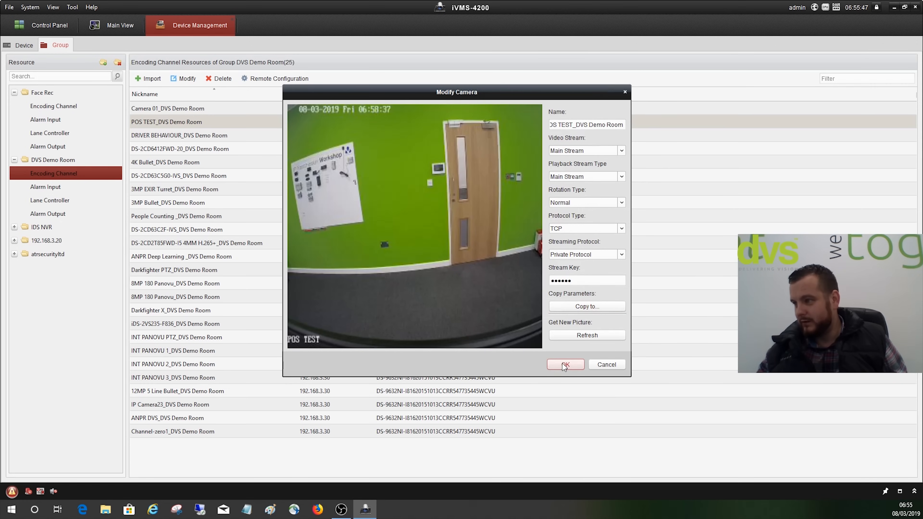
click(564, 364)
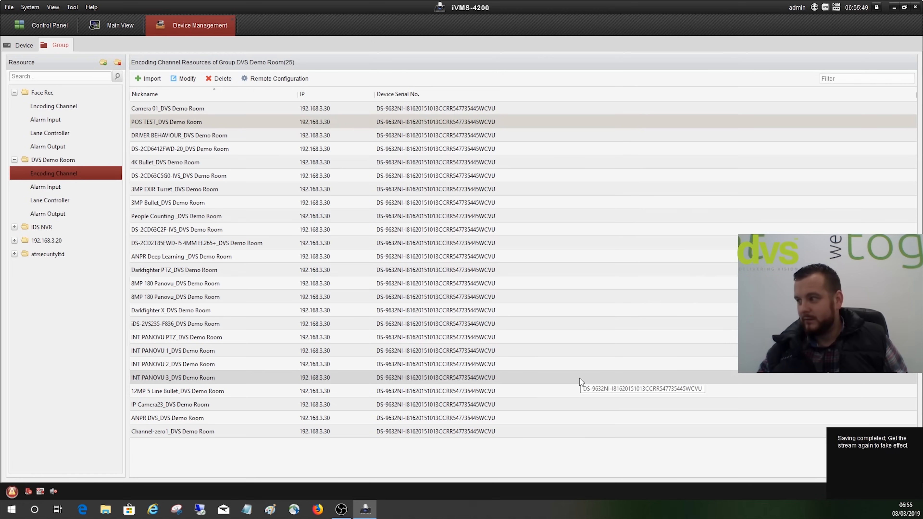
mouse_move(465, 283)
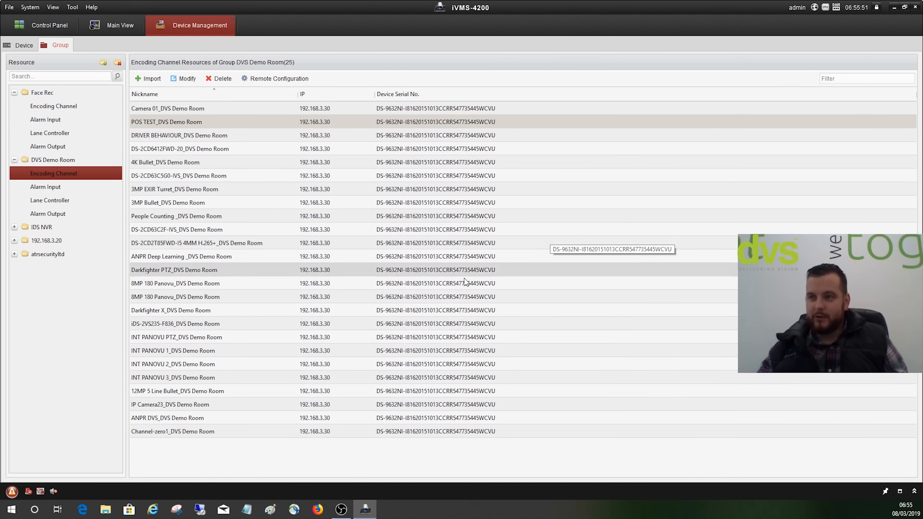
mouse_move(551, 217)
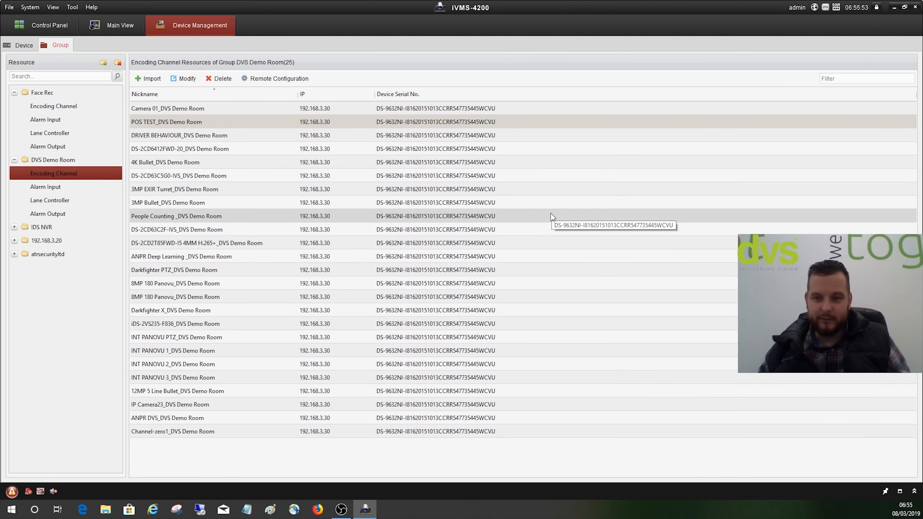
mouse_move(37, 33)
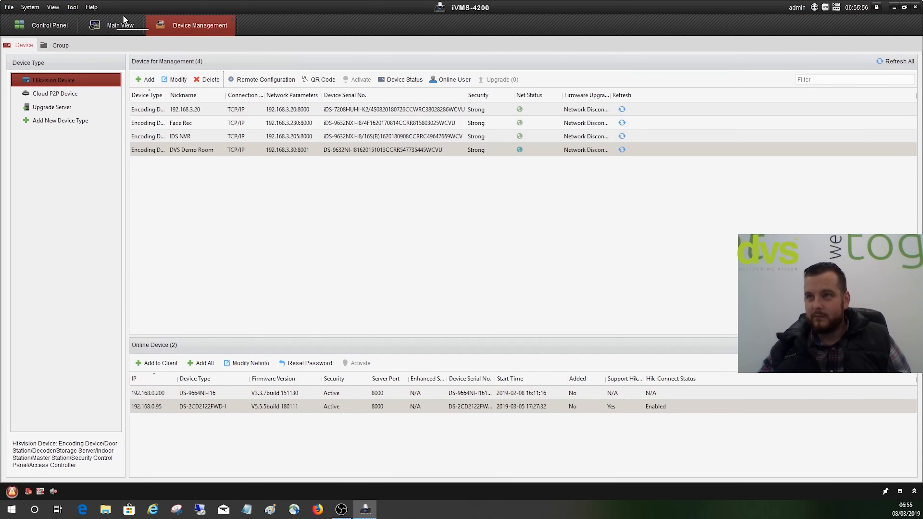
Stop the running Main View live view and reopen it from the Control Panel
click(120, 24)
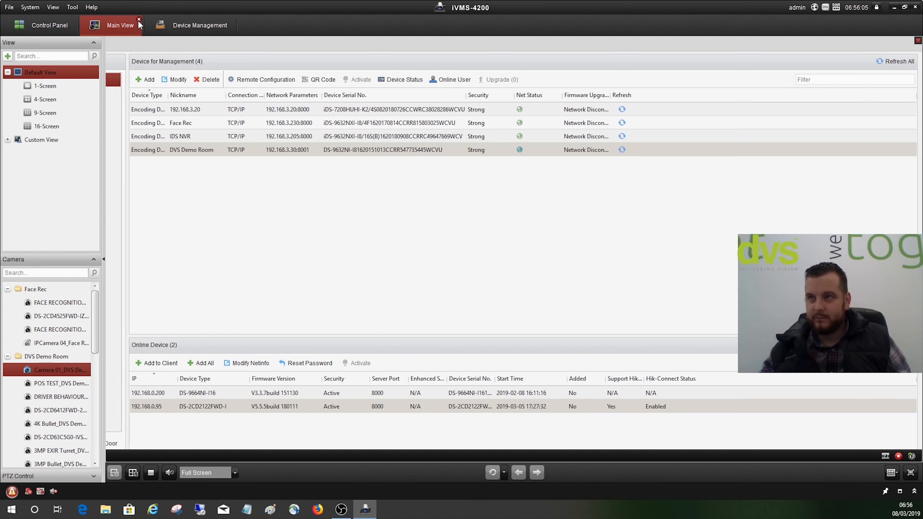
click(140, 20)
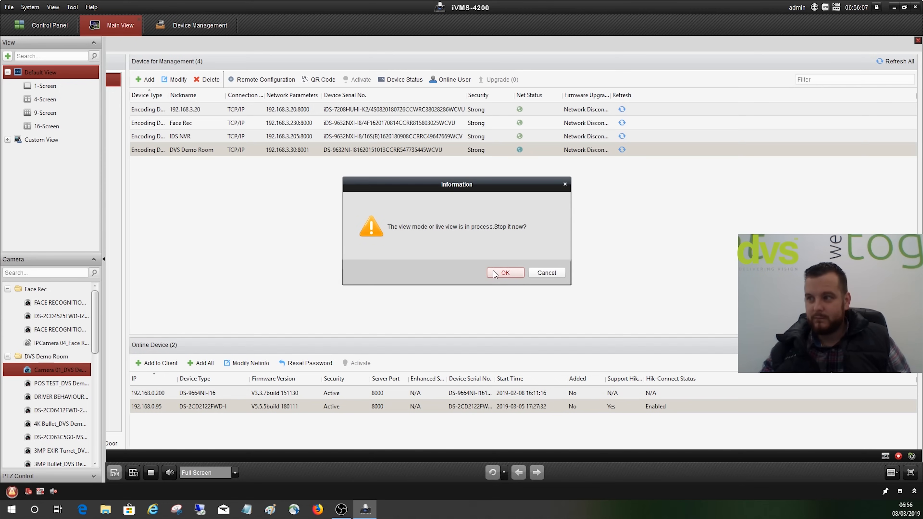
click(505, 272)
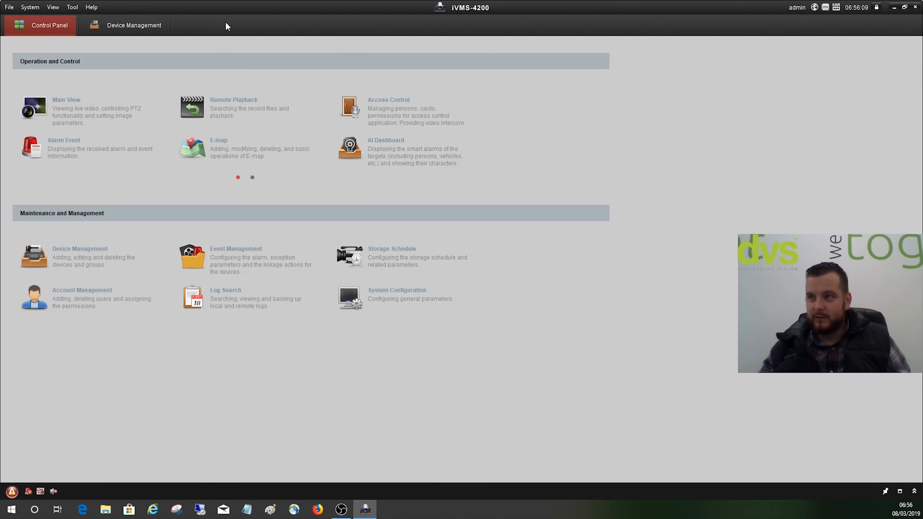
click(66, 99)
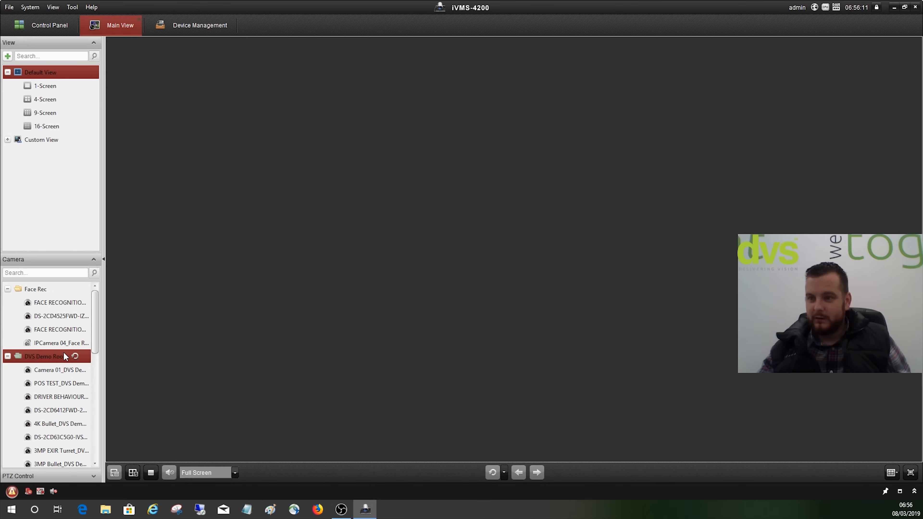